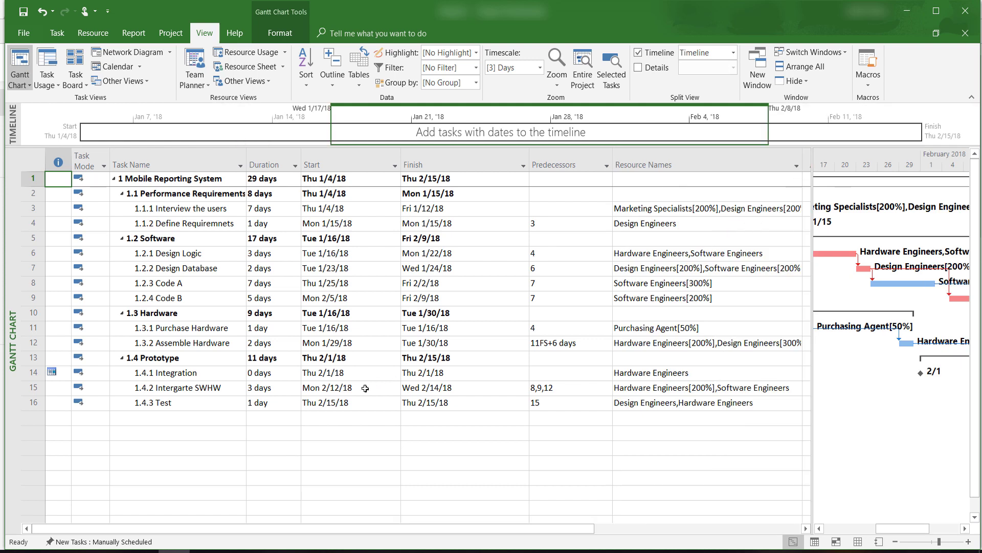
{"action": "mouse_move", "coordinate": [164, 220]}
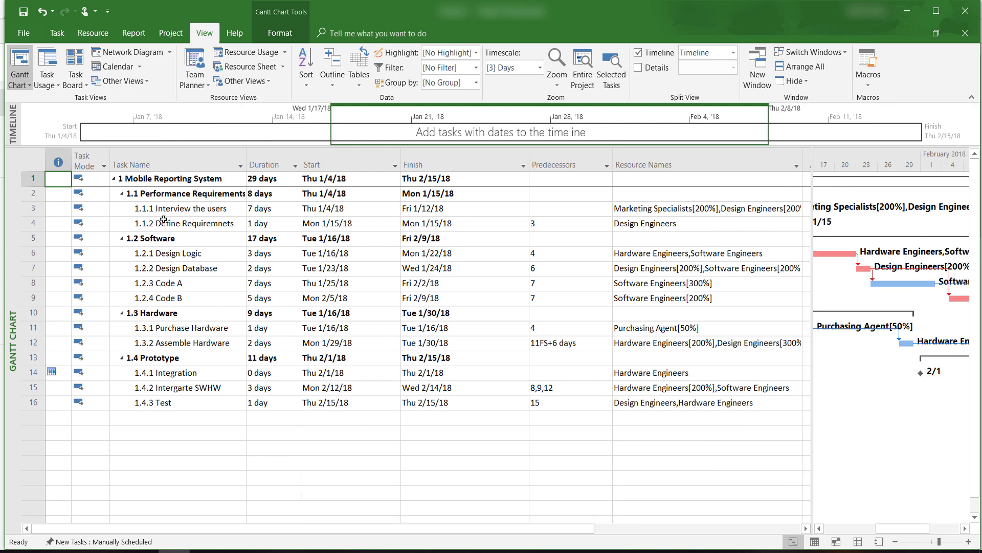
{"action": "mouse_move", "coordinate": [156, 189]}
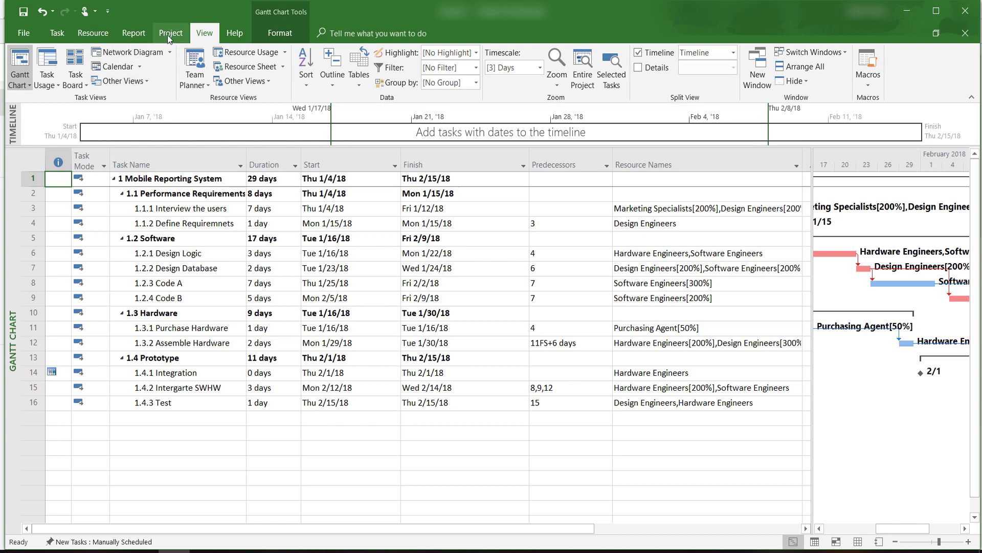
Step: Save Baseline for the entire Mobile Reporting System project via Set Baseline
{"action": "left_click", "coordinate": [170, 32]}
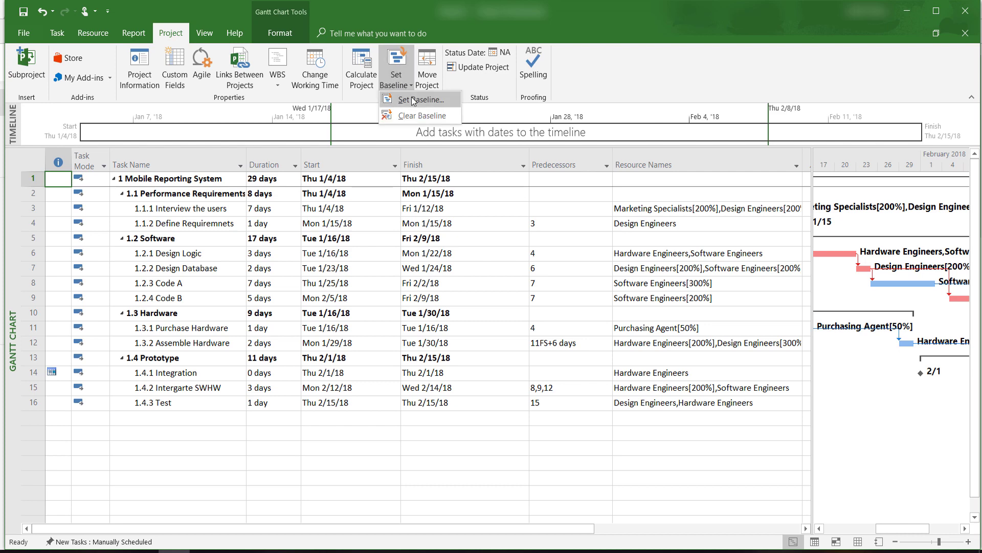
{"action": "left_click", "coordinate": [416, 99]}
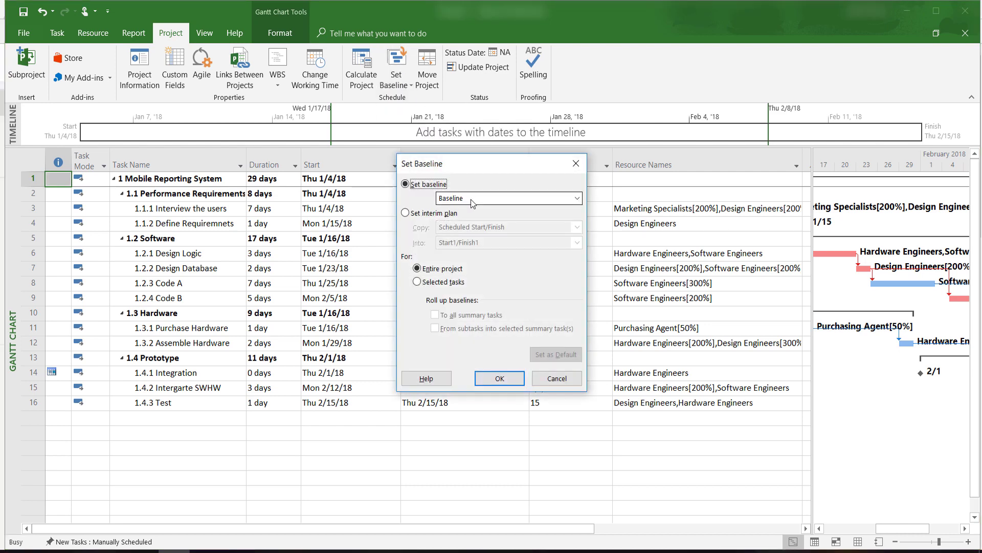
{"action": "left_click", "coordinate": [504, 198]}
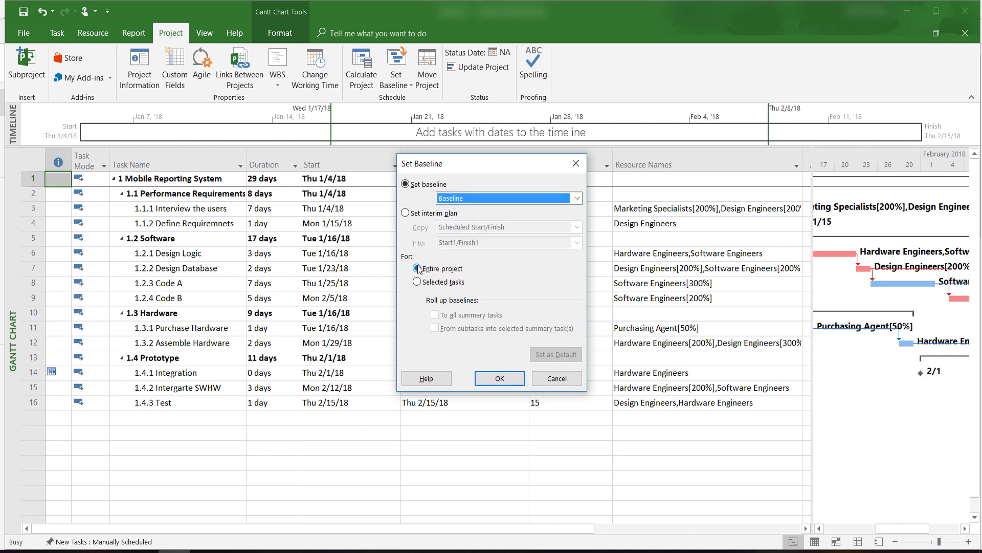
{"action": "left_click", "coordinate": [500, 377]}
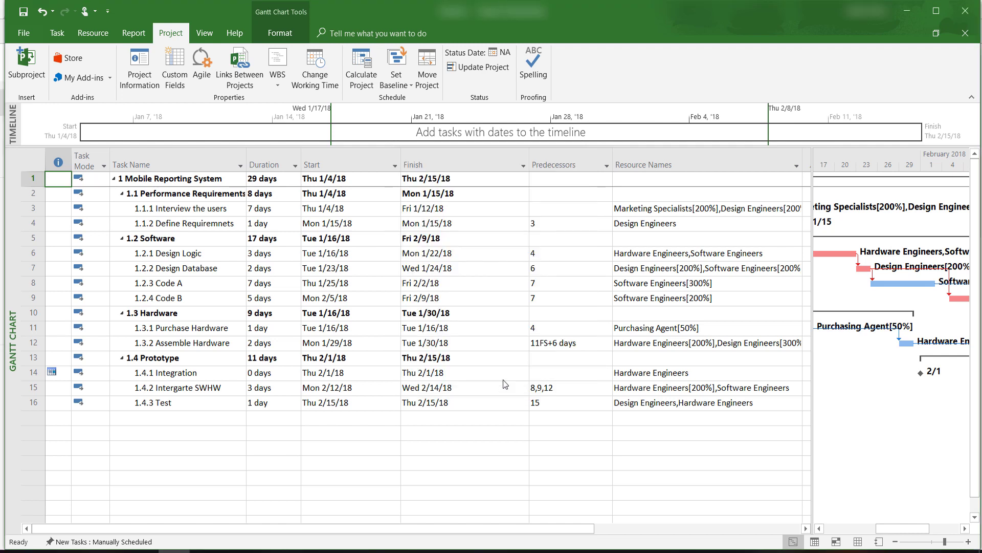
{"action": "mouse_move", "coordinate": [504, 372]}
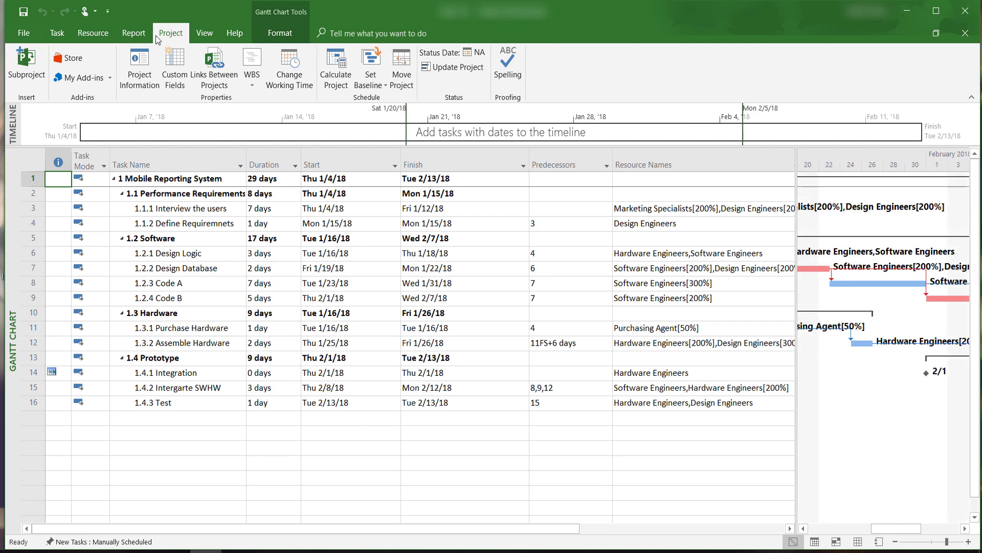
Step: Enter 1/10 as the status date in Project Information and confirm
{"action": "left_click", "coordinate": [140, 66]}
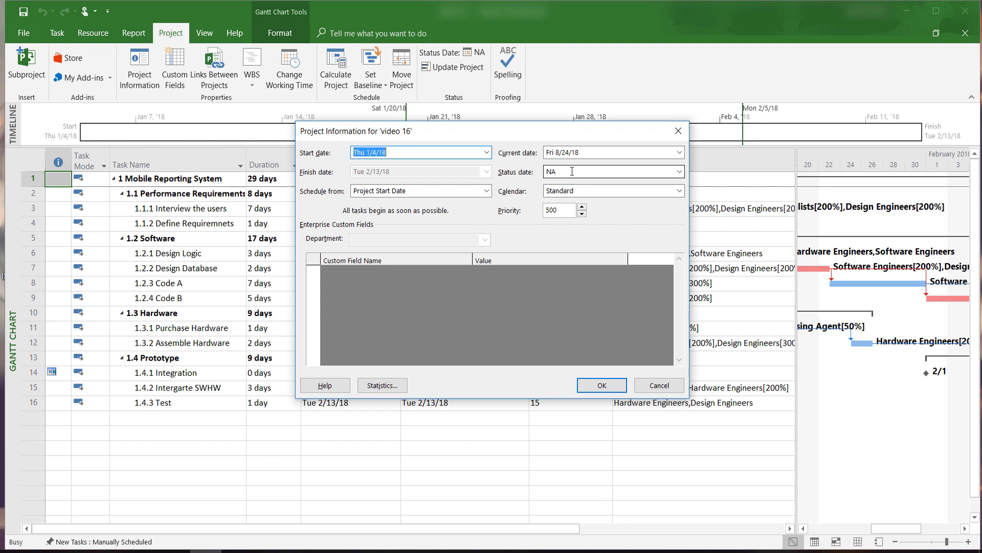
{"action": "type", "text": "1"}
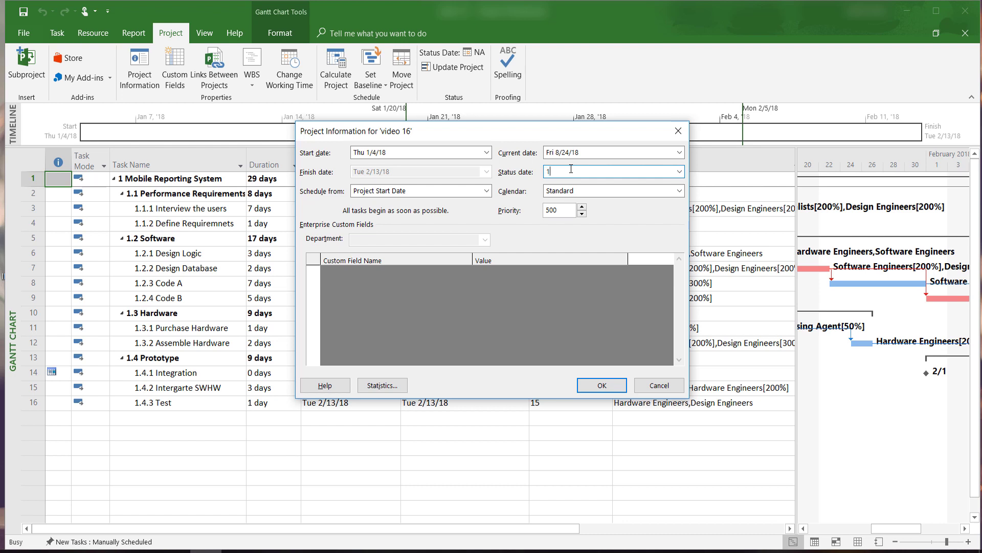
{"action": "type", "text": "/10/2018"}
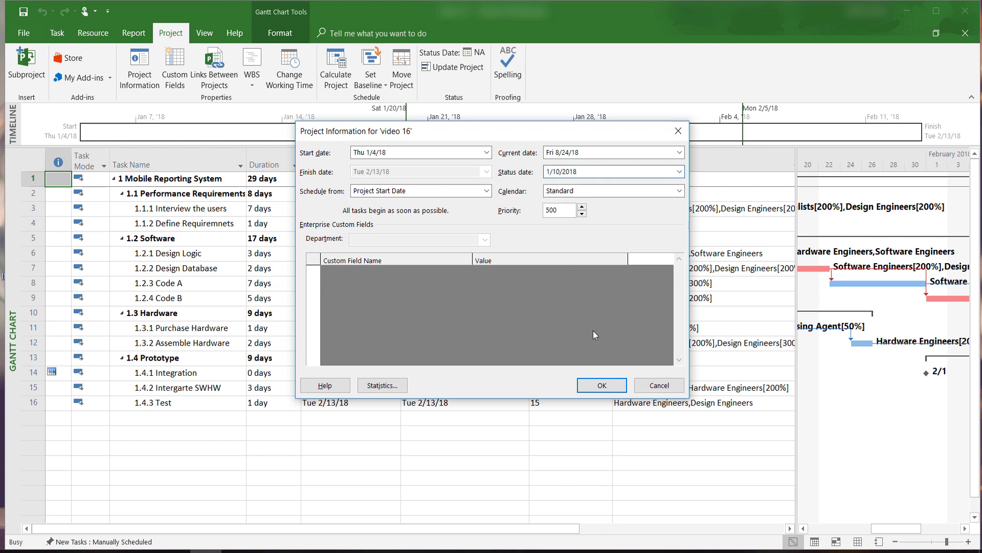
{"action": "left_click", "coordinate": [600, 385]}
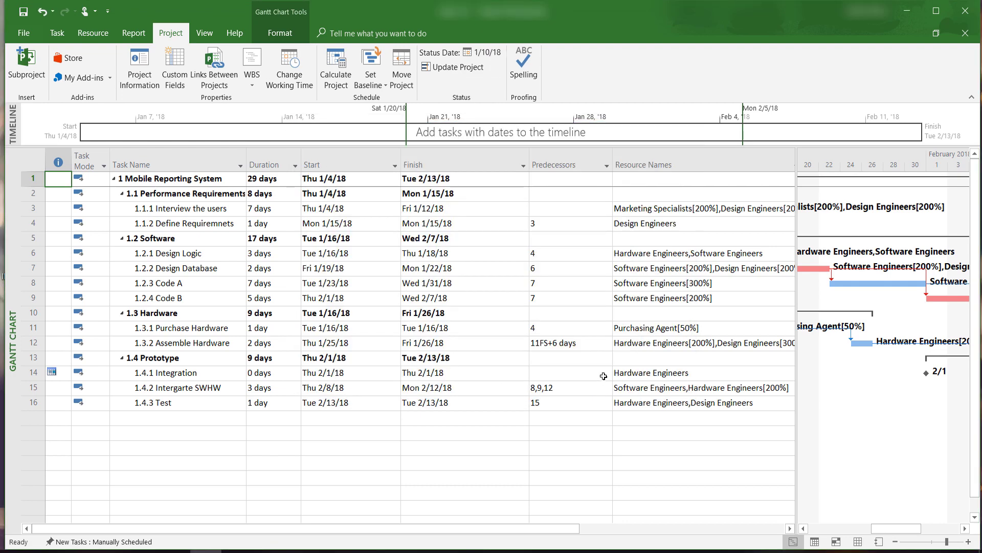
{"action": "mouse_move", "coordinate": [606, 346]}
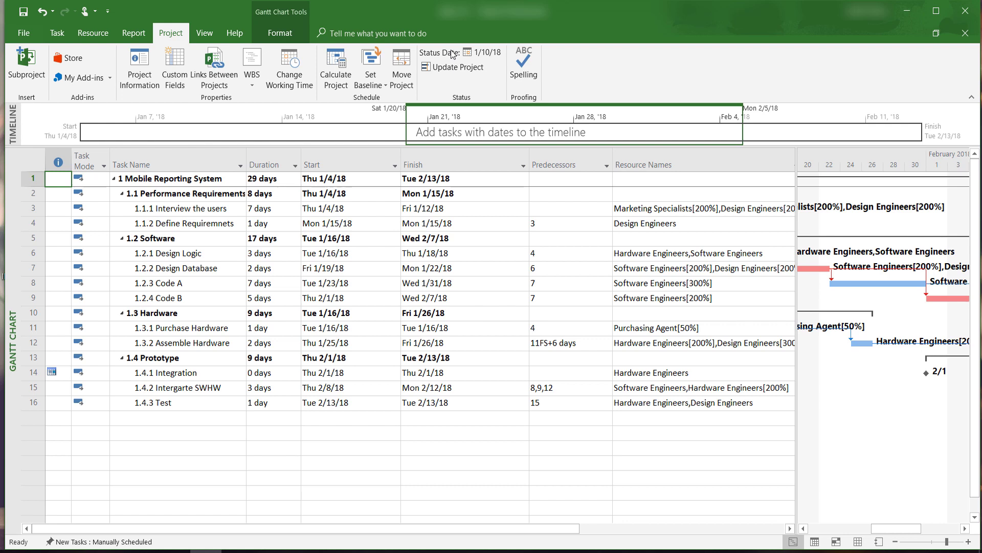
{"action": "left_click", "coordinate": [441, 52]}
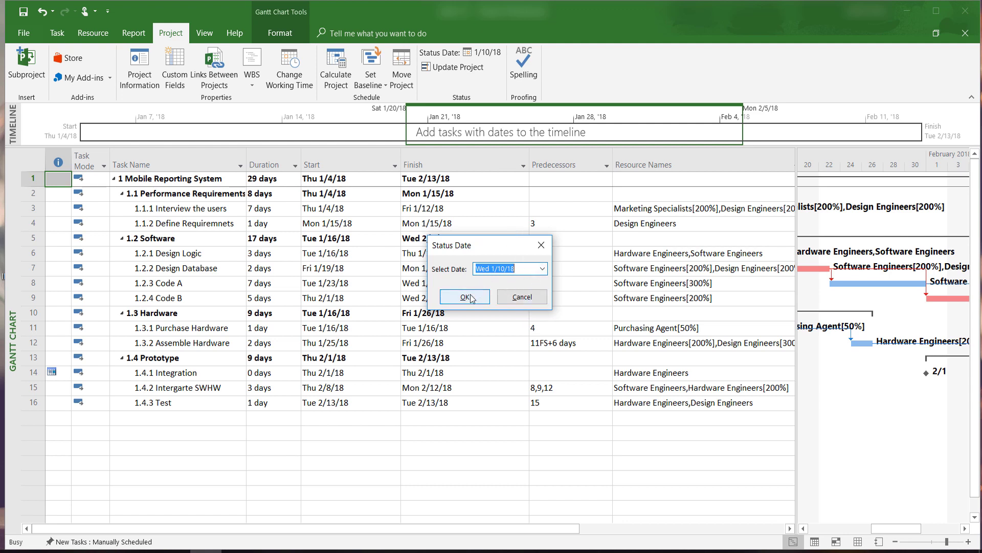
{"action": "left_click", "coordinate": [464, 296]}
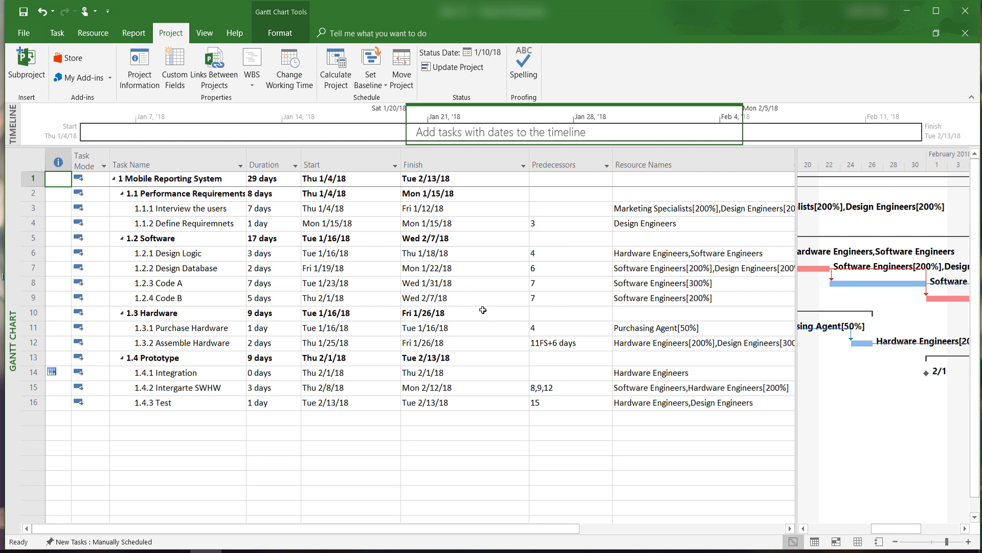